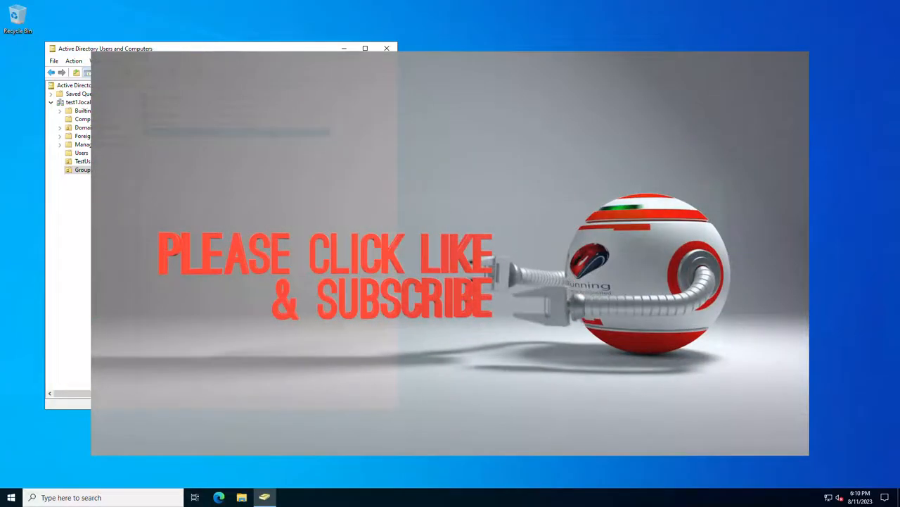
Review the VPN-Users group's member list in its properties in Active Directory.
left_click(84, 169)
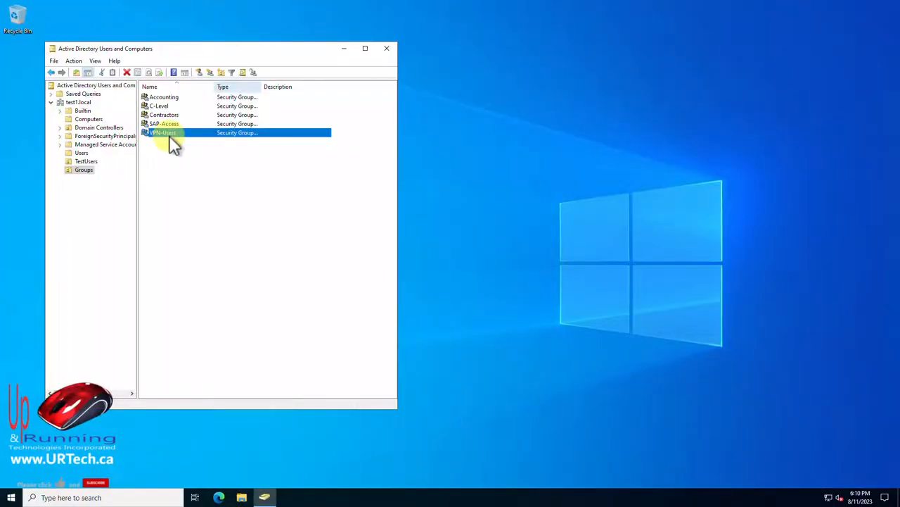
double_click(163, 132)
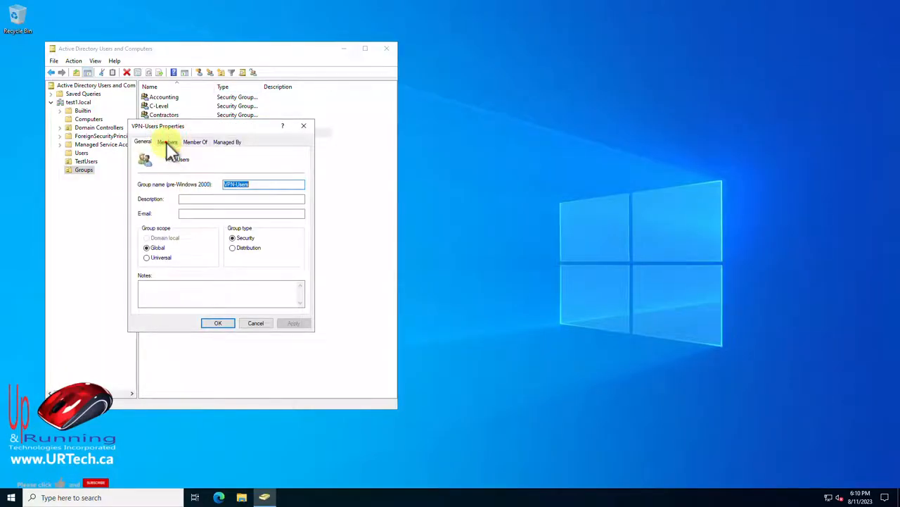
left_click(167, 142)
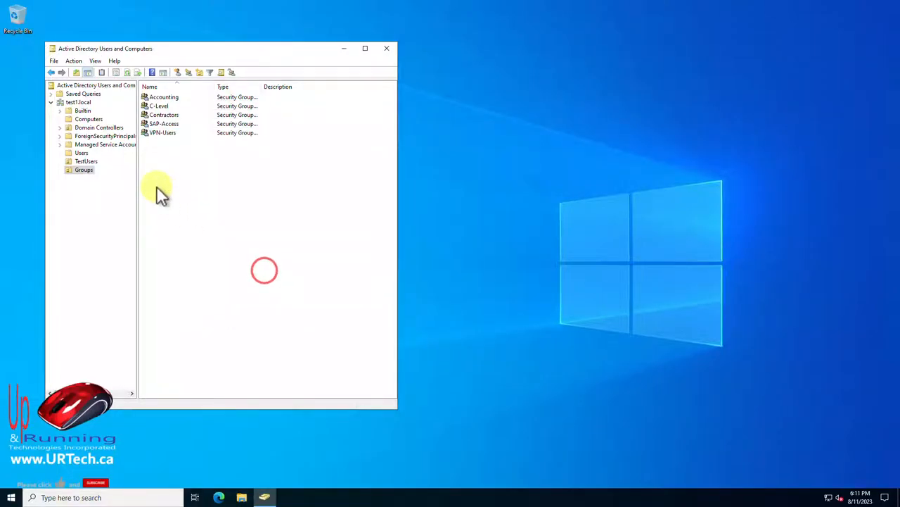
right_click(84, 169)
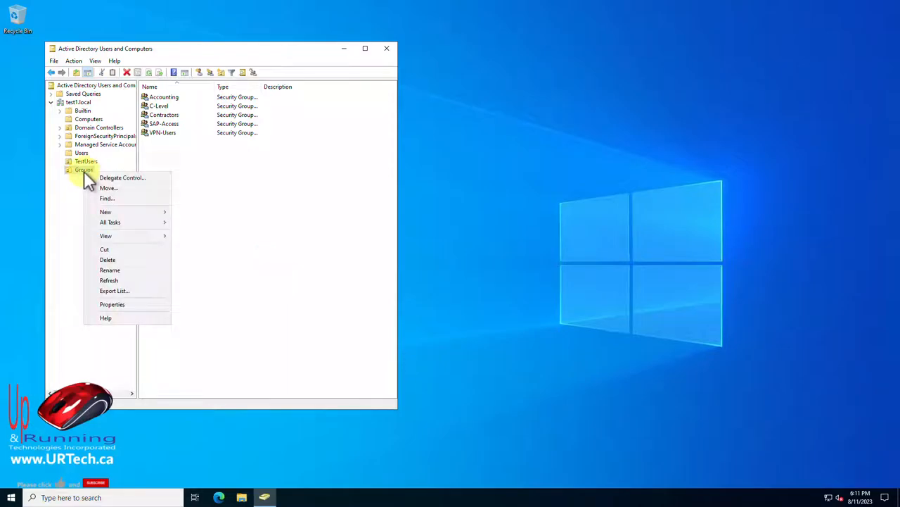
mouse_move(114, 289)
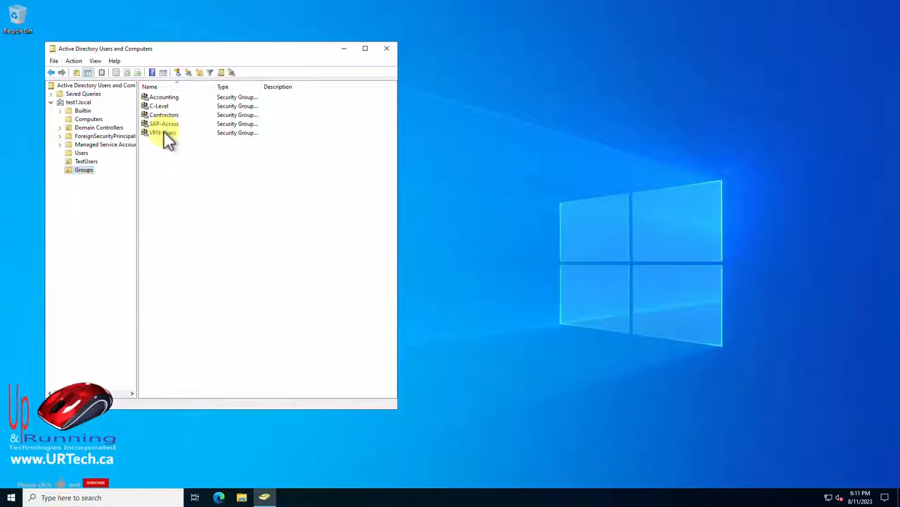
right_click(156, 132)
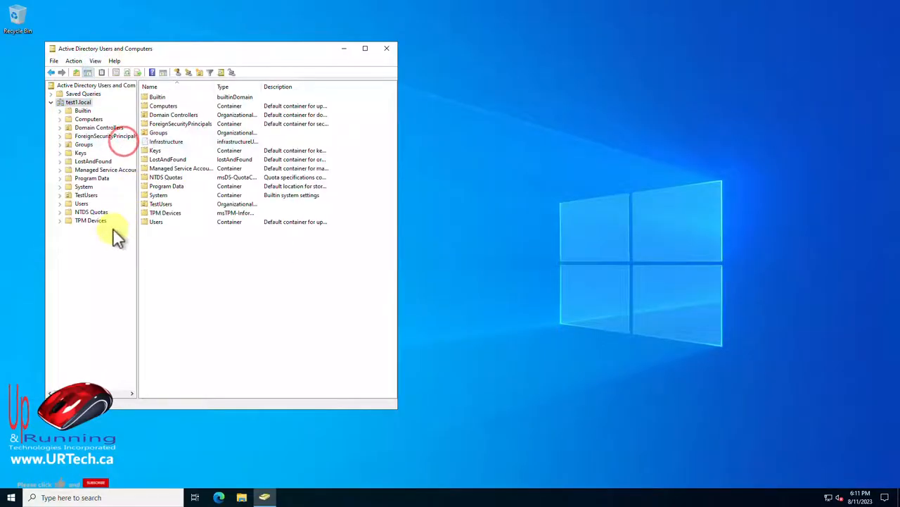
mouse_move(114, 185)
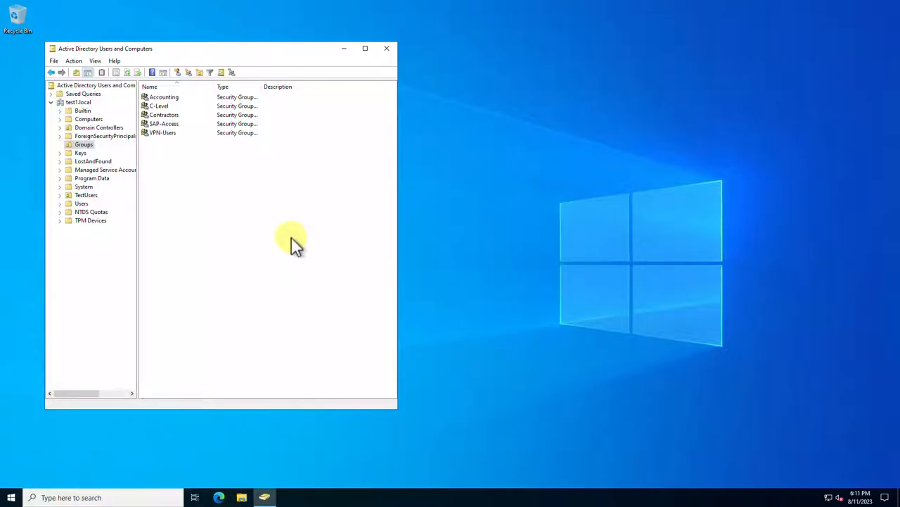
Launch Windows PowerShell with administrator rights from the Start quick menu.
left_click(11, 498)
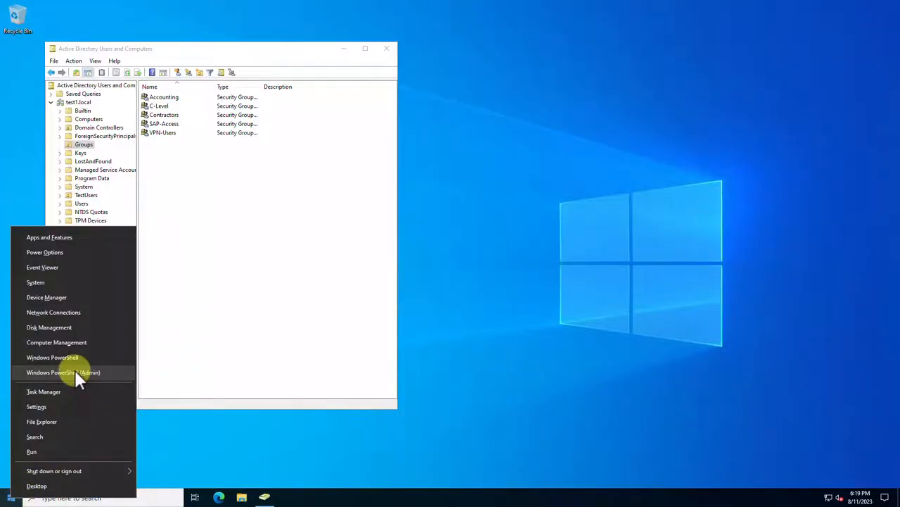
left_click(62, 372)
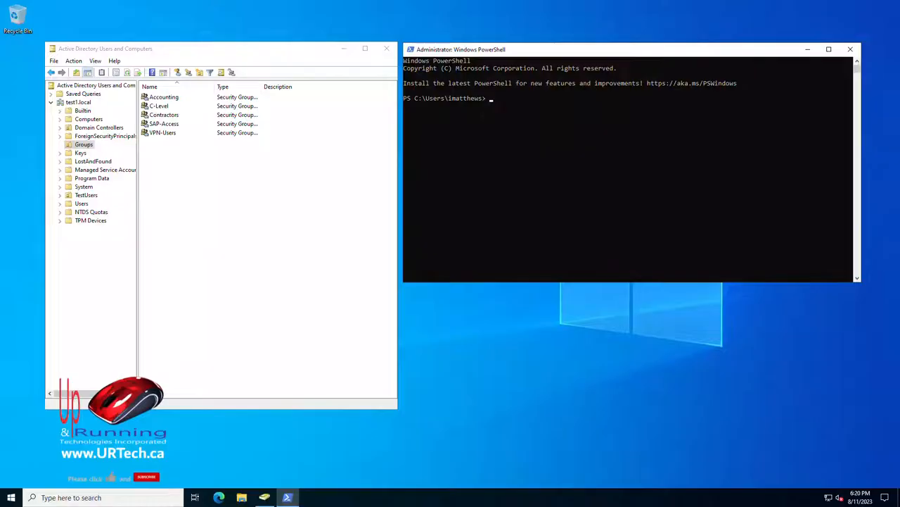
Run Get-ADGroupMember -Identity "VPN-Users" to list every group member's account details.
type("get")
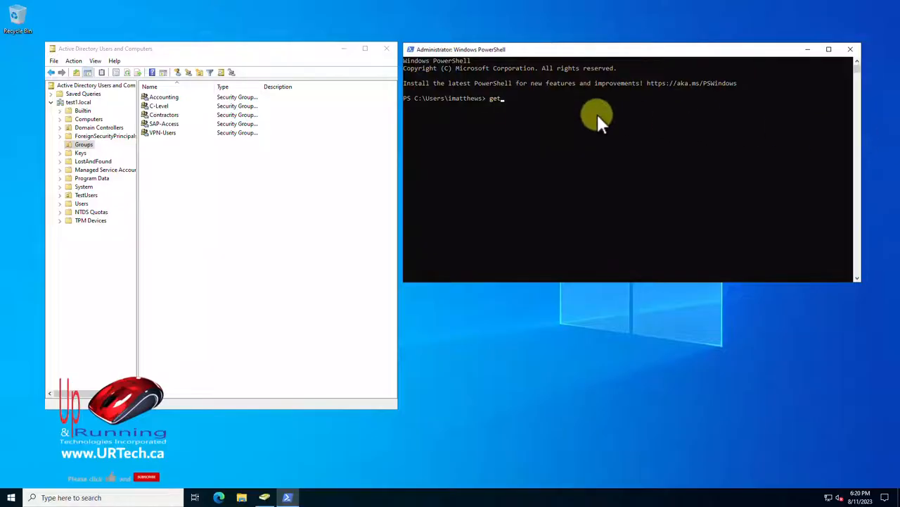
type("-adg")
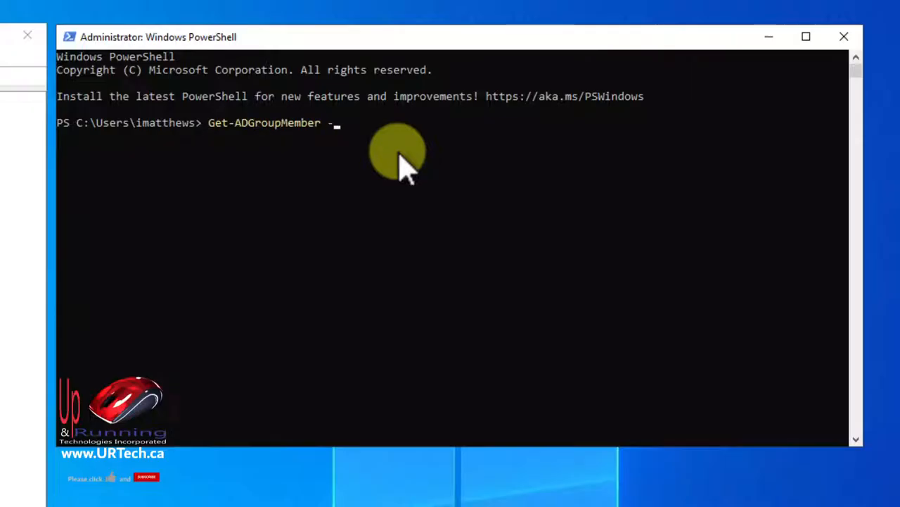
type("Identity")
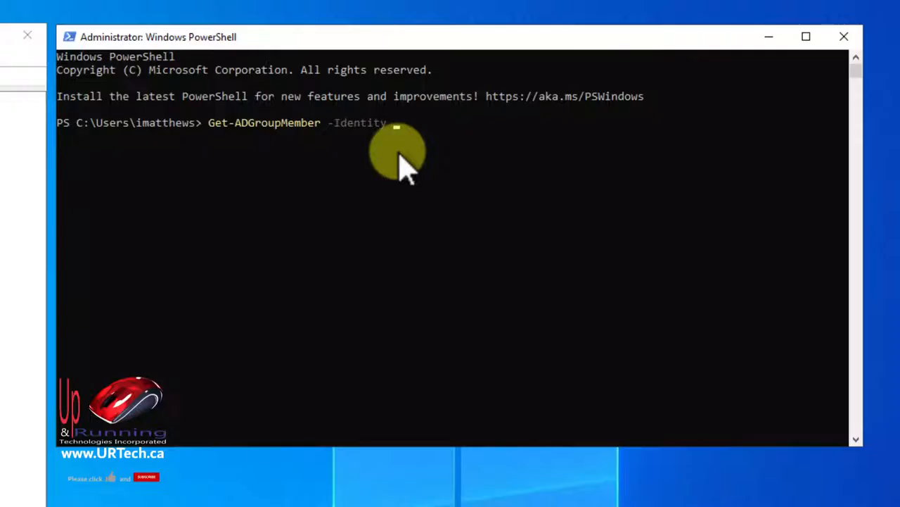
type("\"")
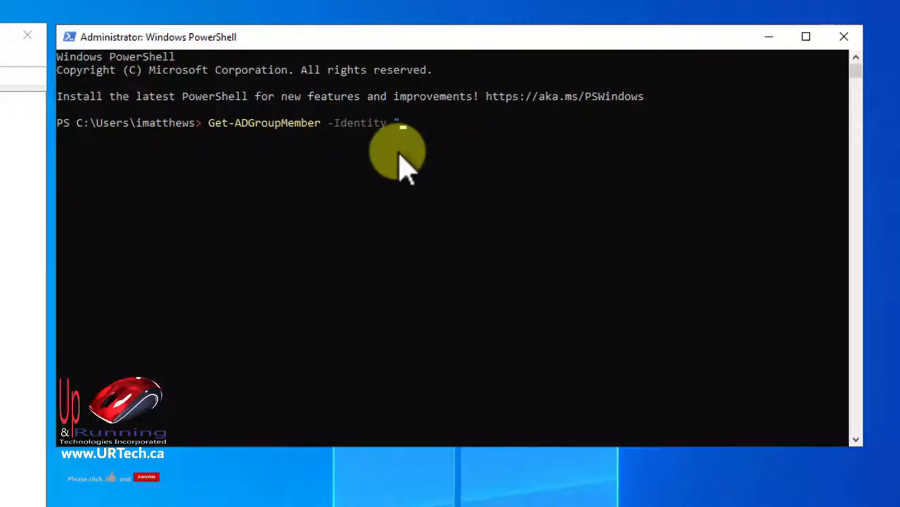
type("VPN")
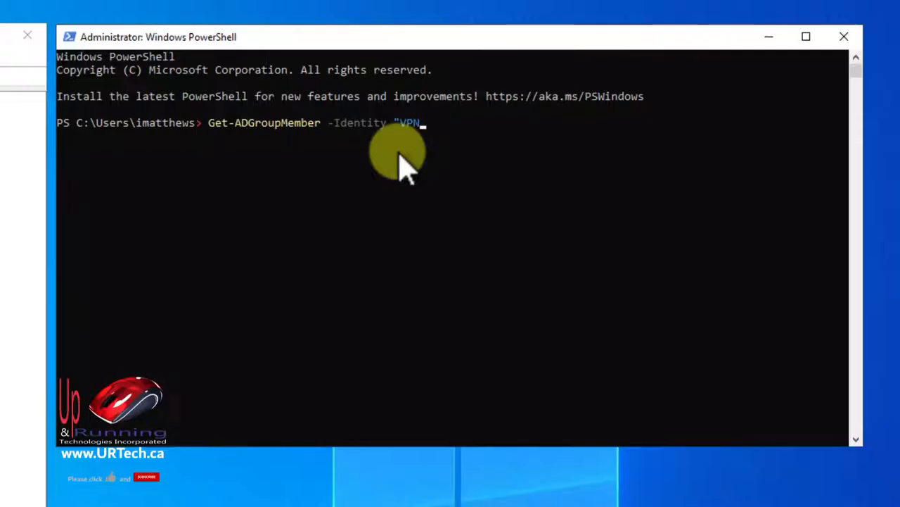
type("-U")
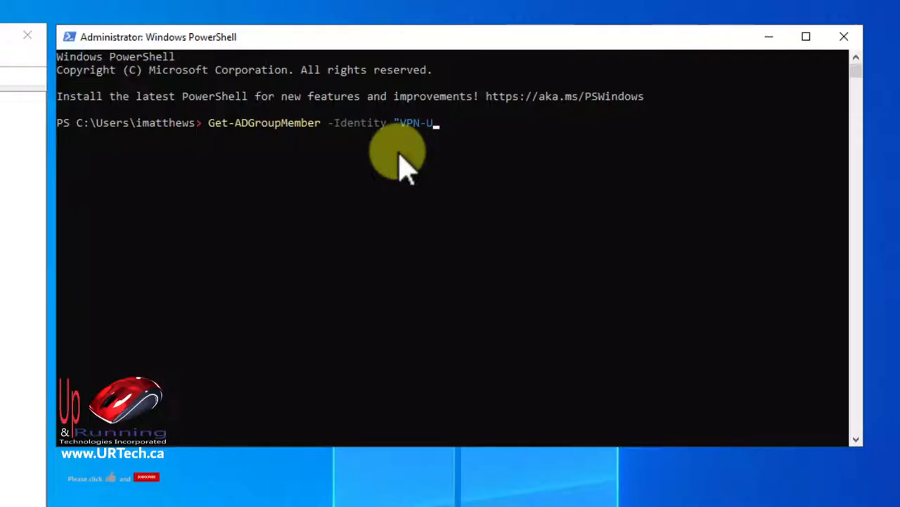
type("ser")
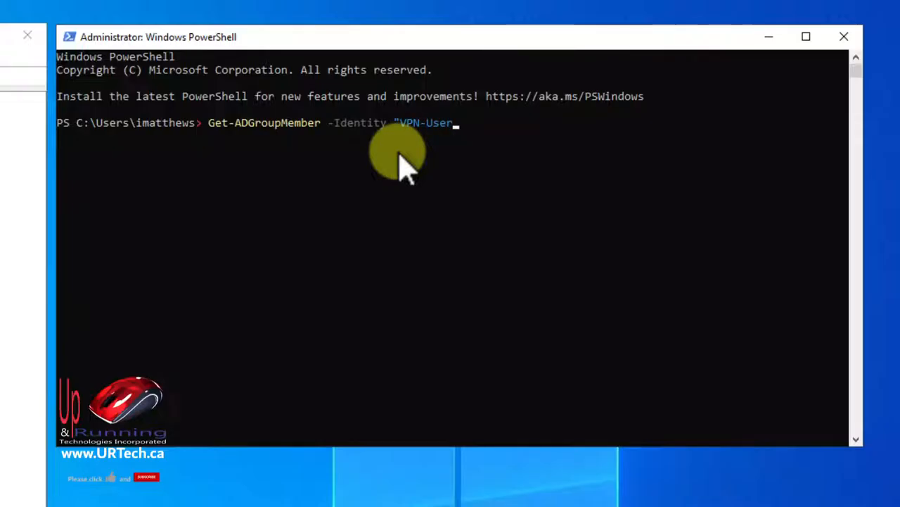
type("\"")
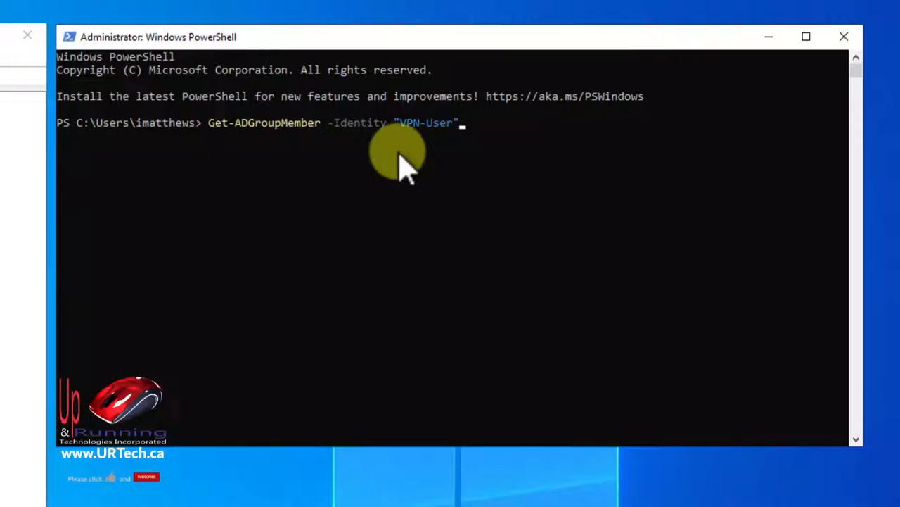
type("s")
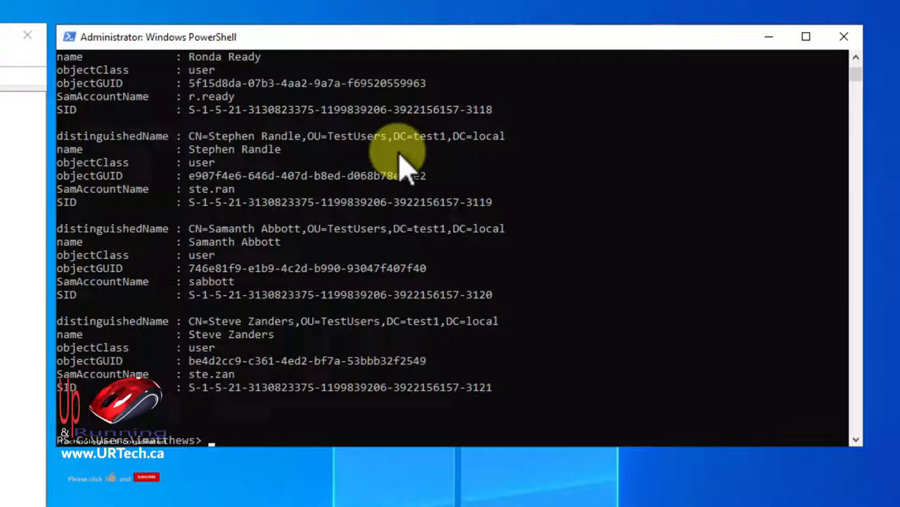
Pipe Get-ADGroupMember for VPN-Users to select name, samaccountname for a compact table.
type("Get-ADGroupMember -Identity \"VPN-Users\" | sel")
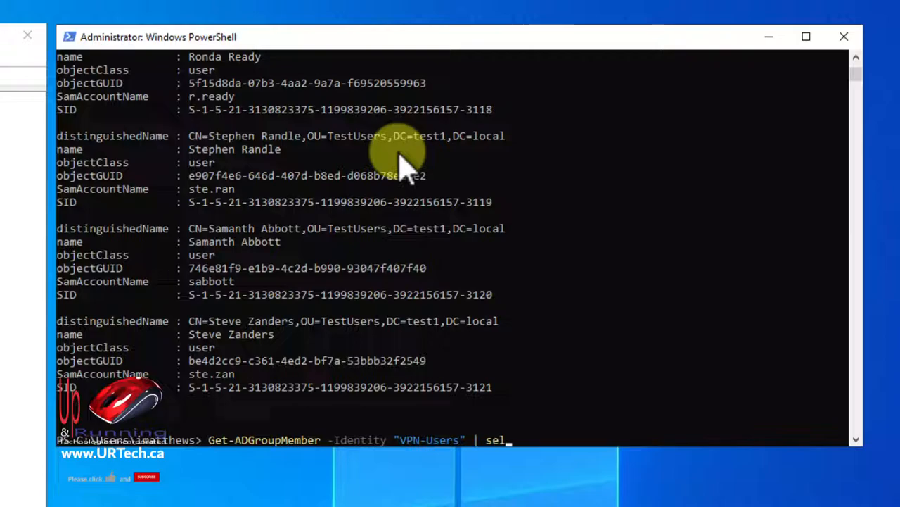
type("ect")
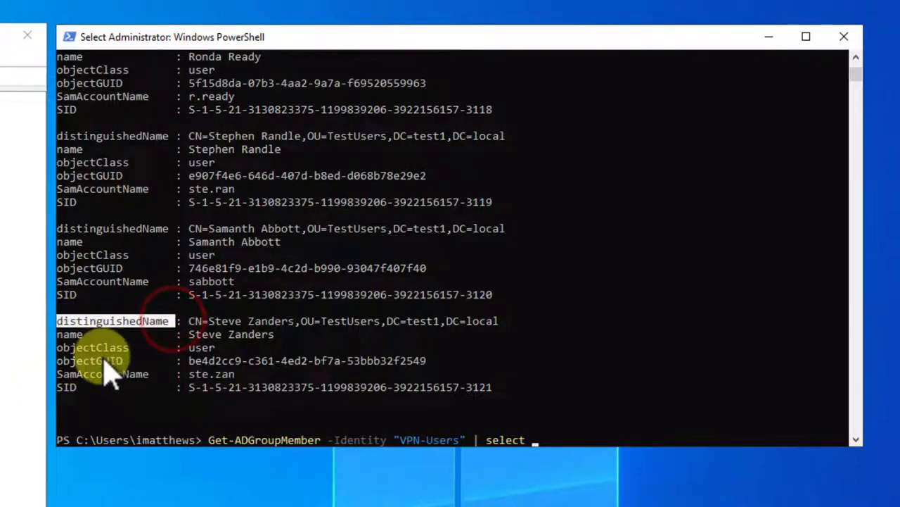
mouse_move(134, 378)
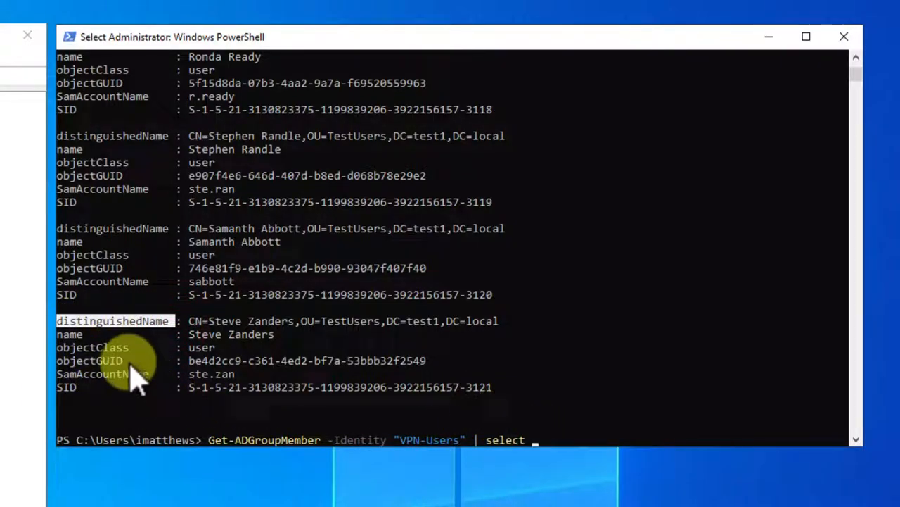
left_click(101, 374)
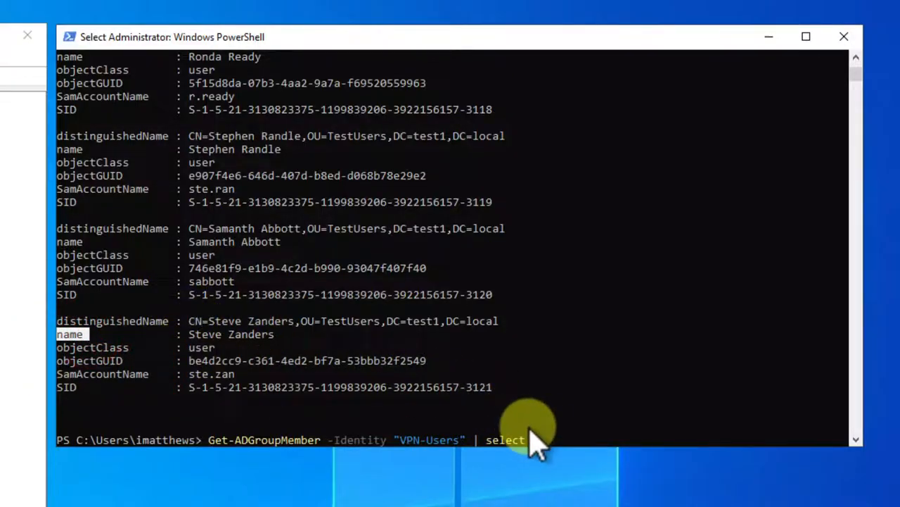
type("name, samaccount")
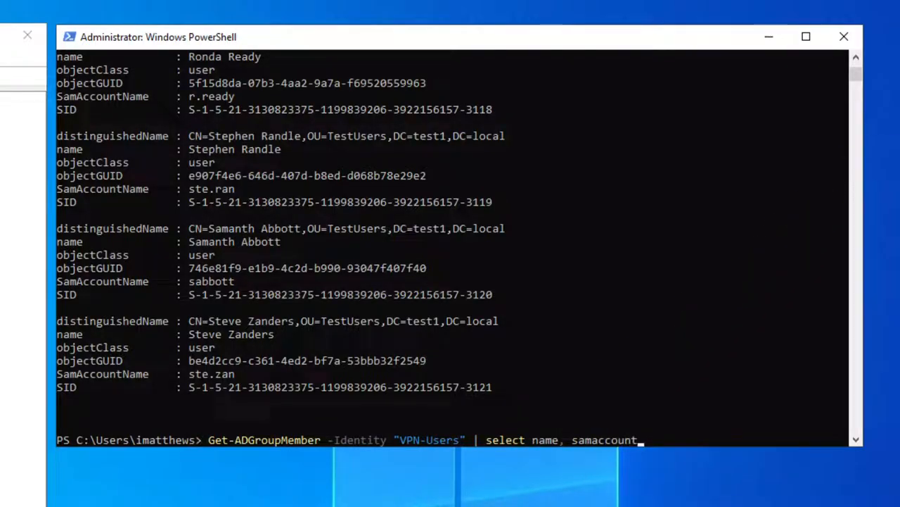
type("name |")
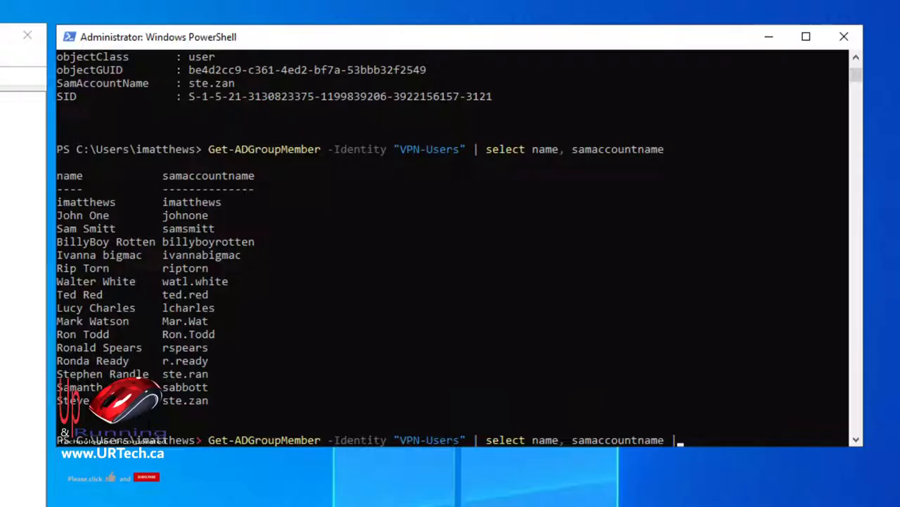
Append Export-Csv c:\temp\vpn-users.csv to write the member names to a CSV file.
type("ex")
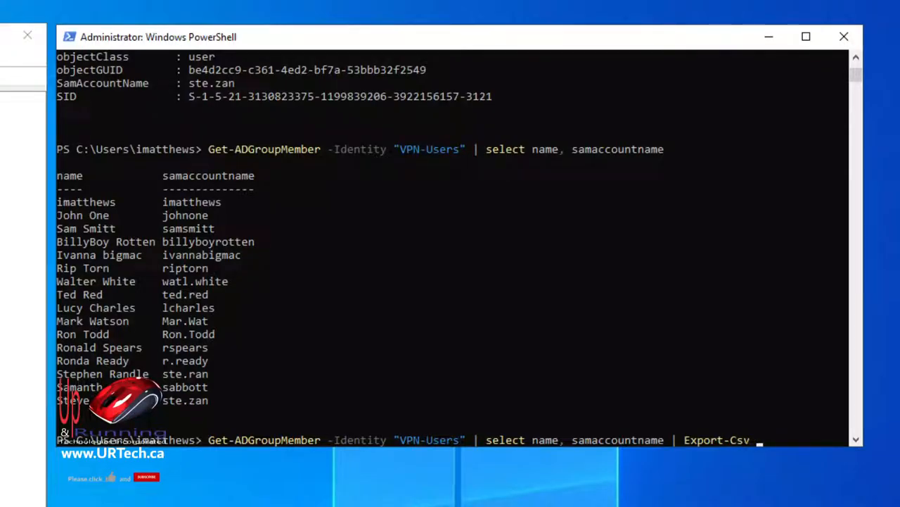
type("c:")
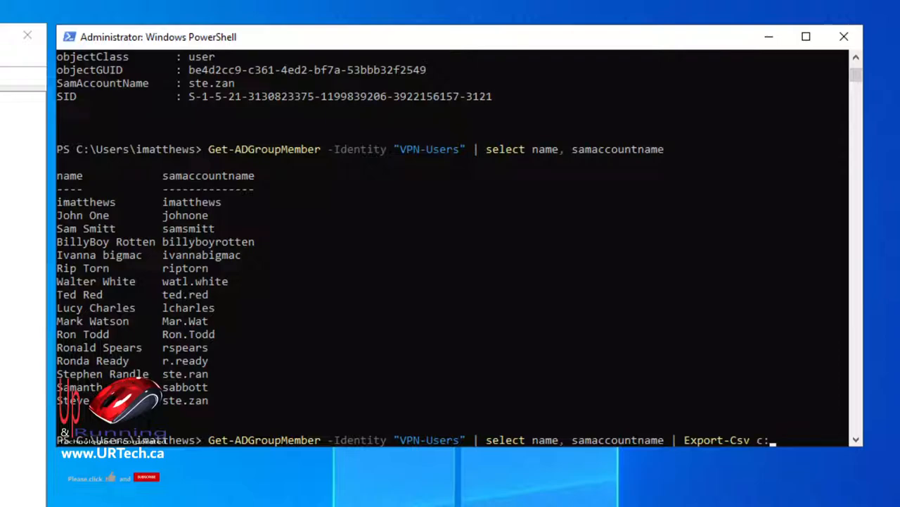
type("\\")
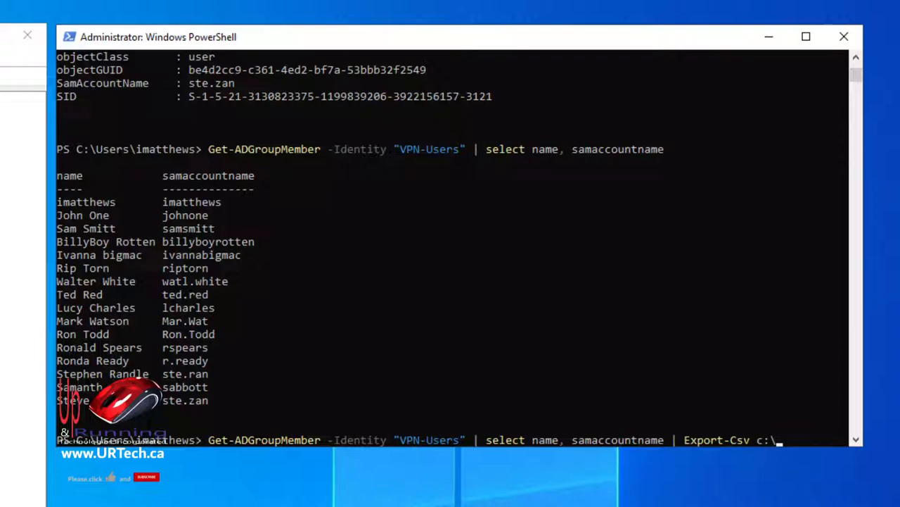
type("temp\\")
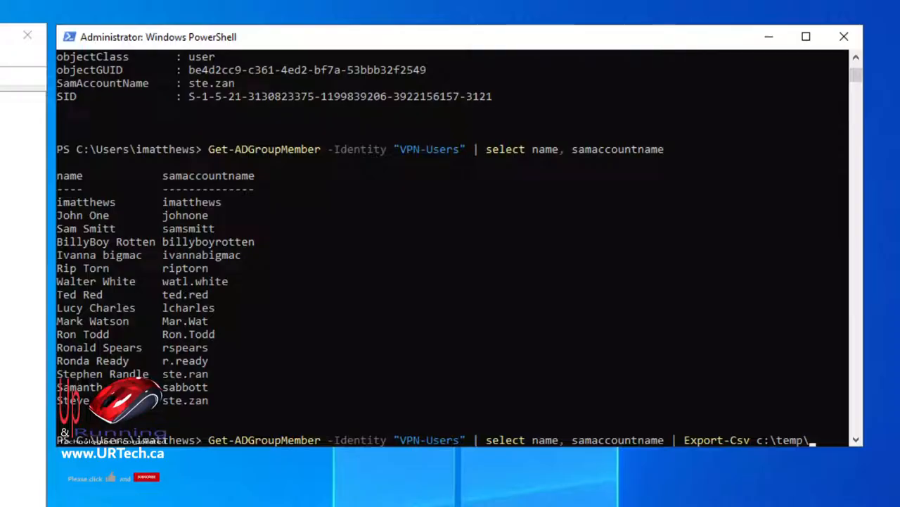
type("vpn-users.")
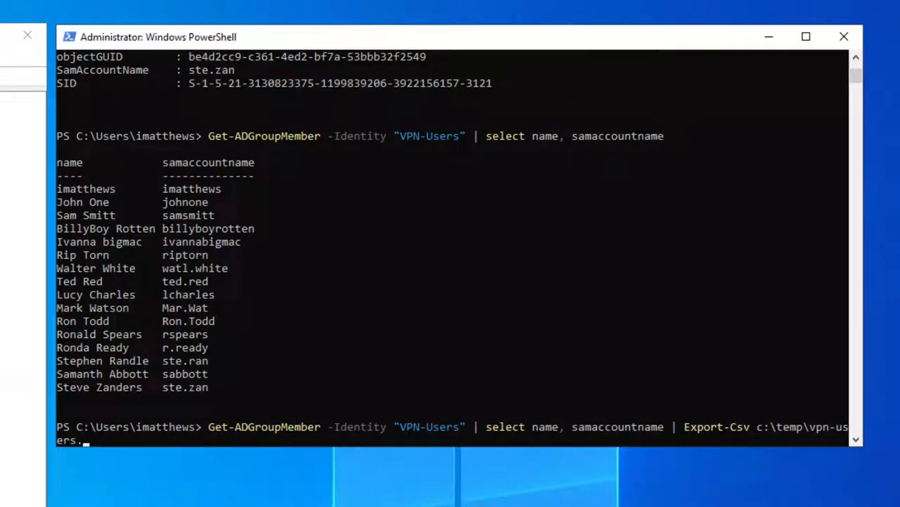
type("csv")
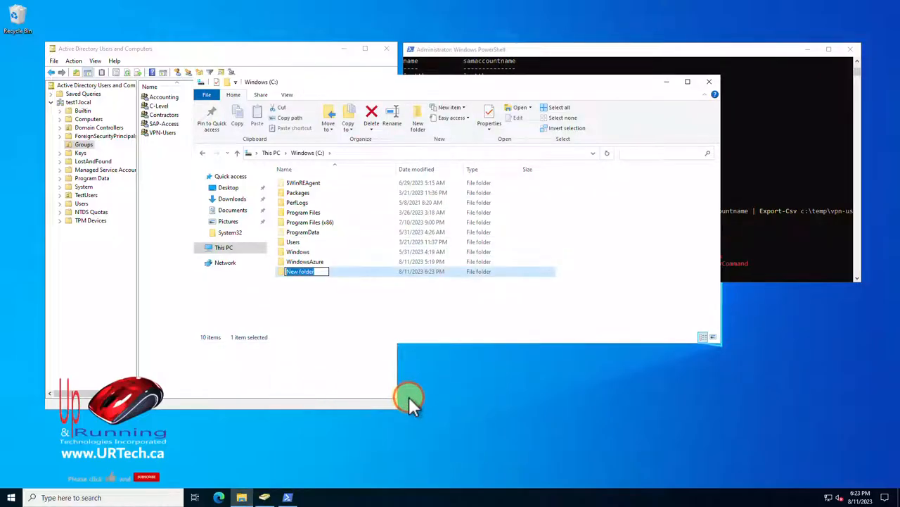
Name the new folder Temp on C: and locate the exported vpn-users.csv inside it.
type("Temp")
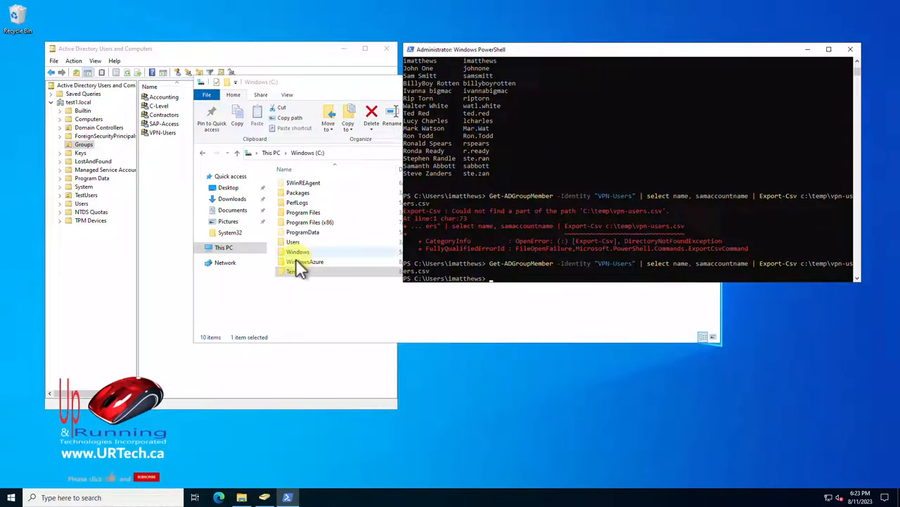
double_click(293, 272)
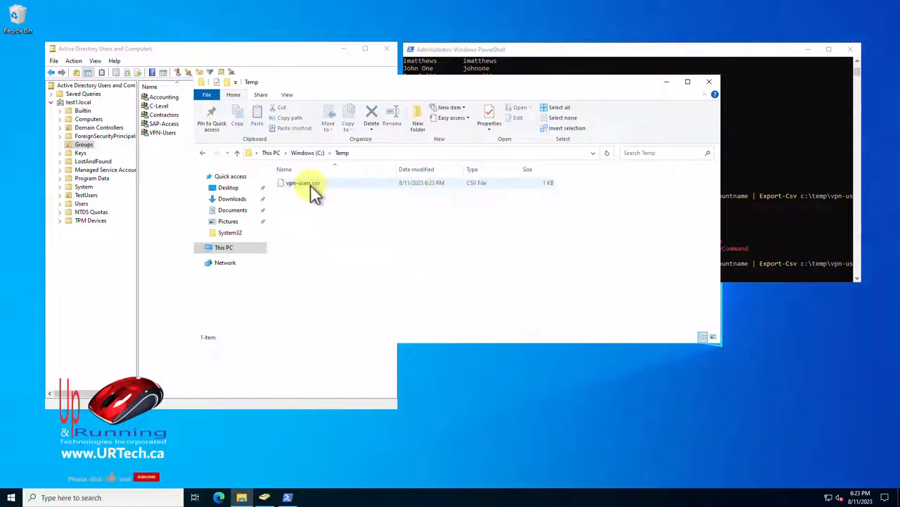
double_click(303, 183)
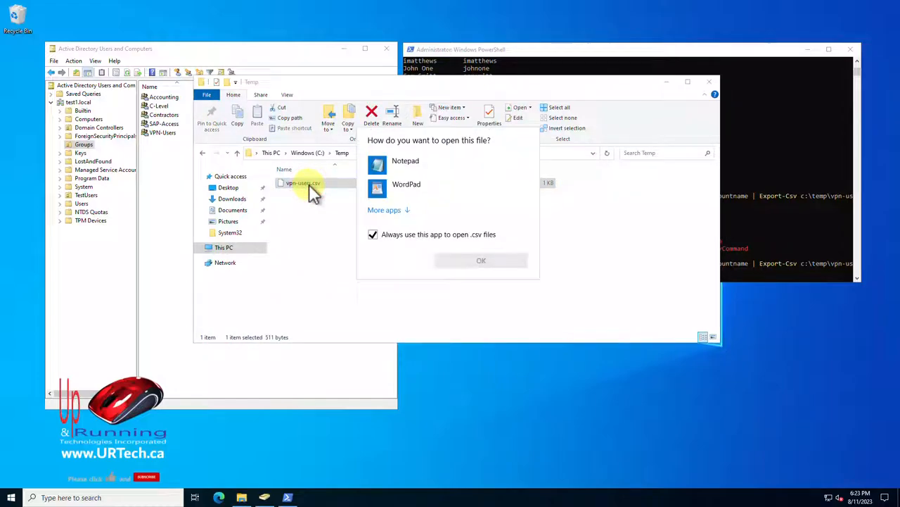
left_click(481, 260)
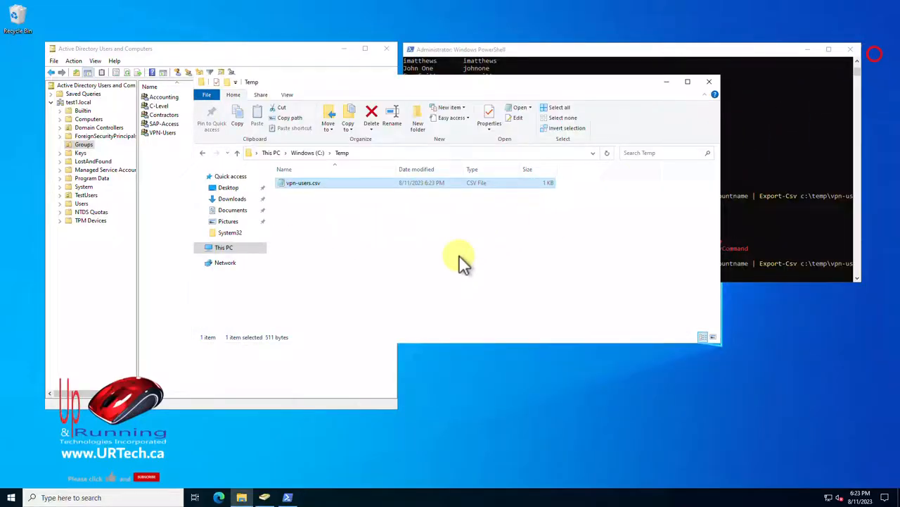
right_click(303, 183)
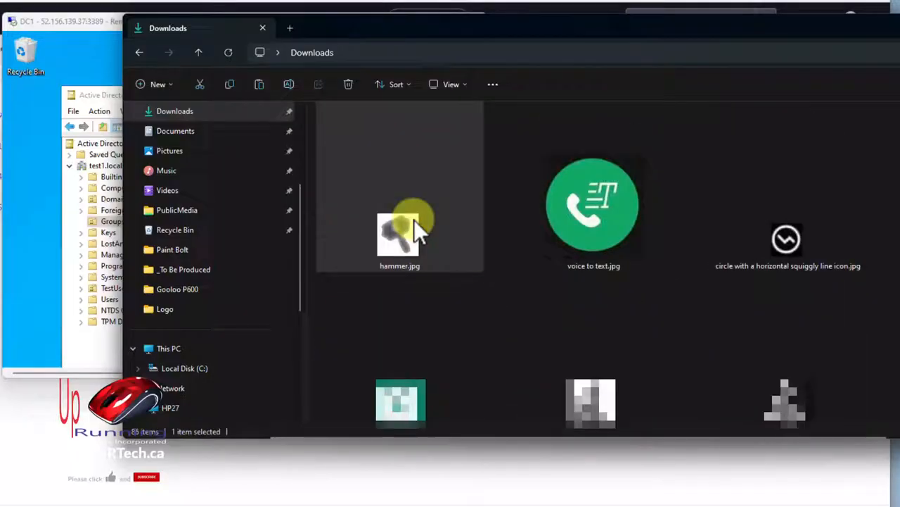
Open vpn-users.csv from the Downloads folder in Excel.
scroll("down", 3)
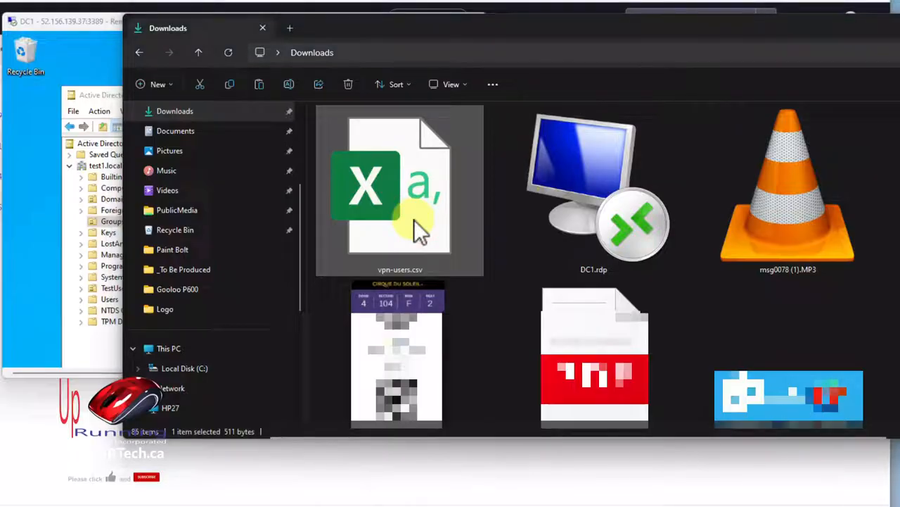
double_click(400, 190)
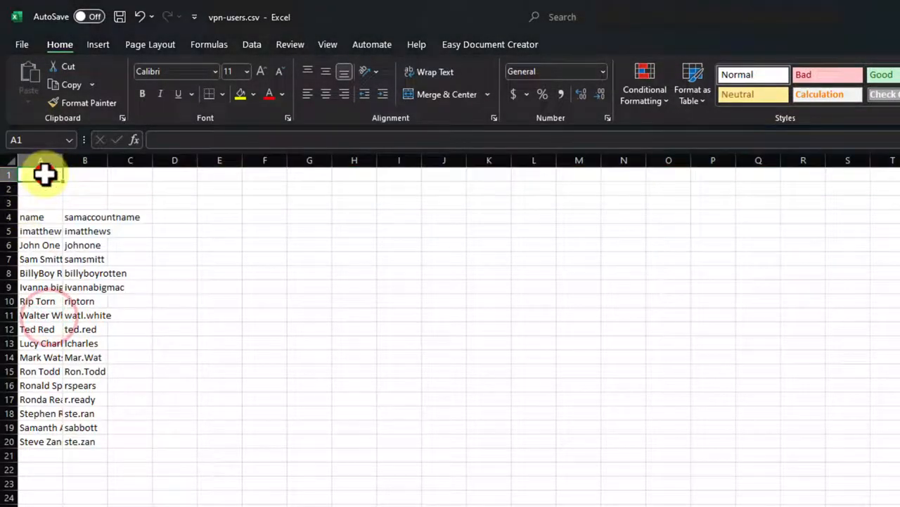
Add the title TestCo VPN User Members above the member list.
type("TestCo VPN User Members")
left_click(40, 188)
type("as at Aug 11 2023")
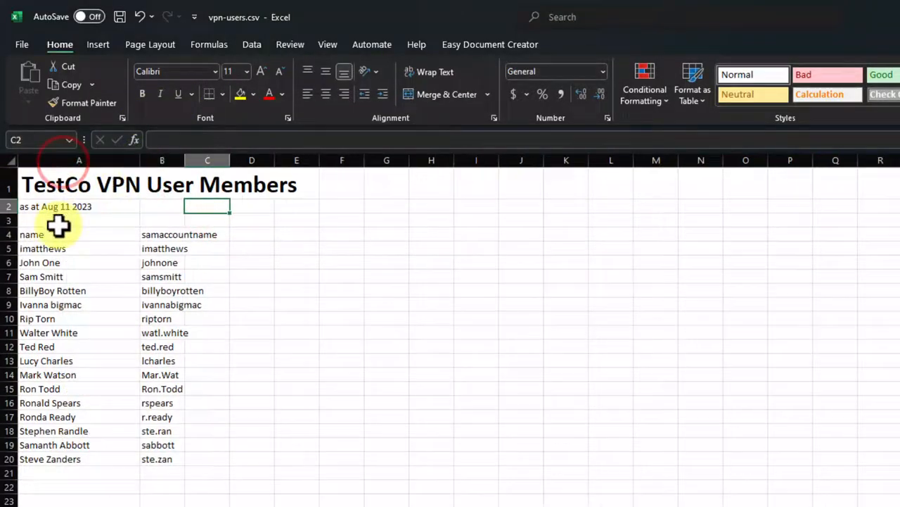
left_click(79, 234)
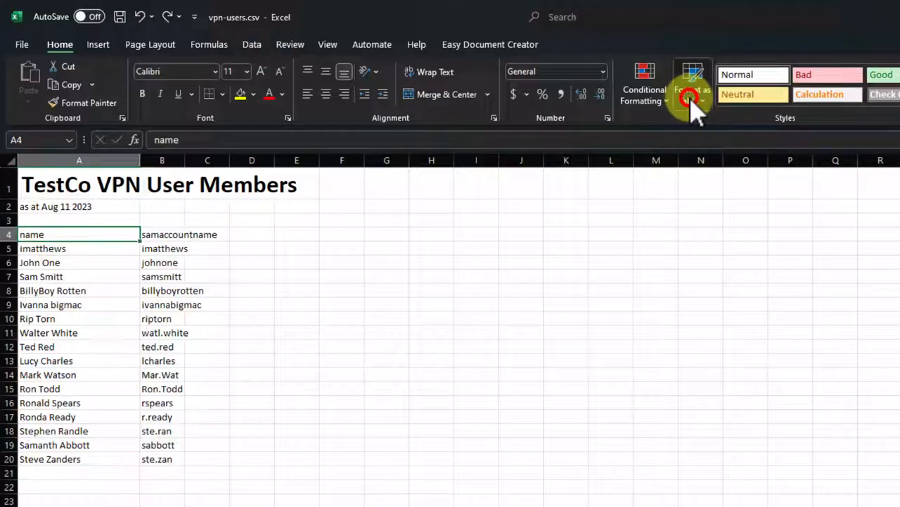
Format A4:B20 as a medium blue banded table and sort it by name A to Z.
left_click(692, 90)
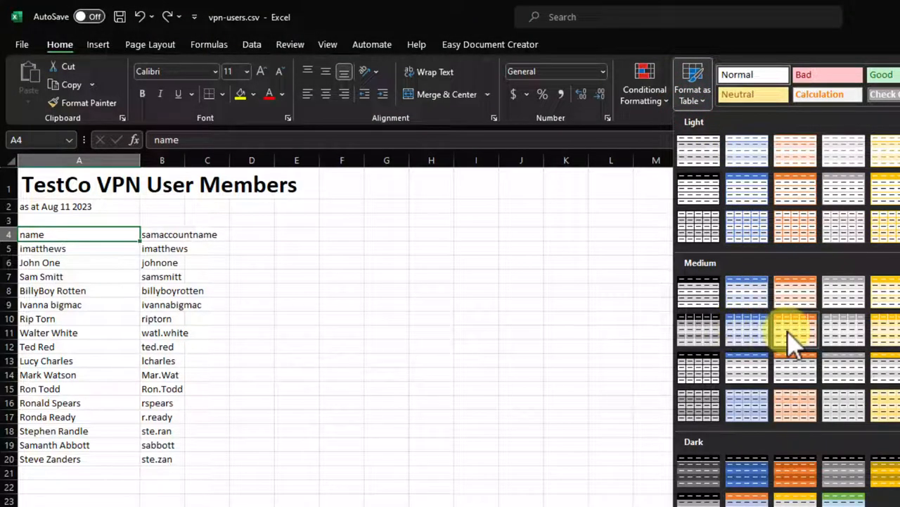
left_click(795, 331)
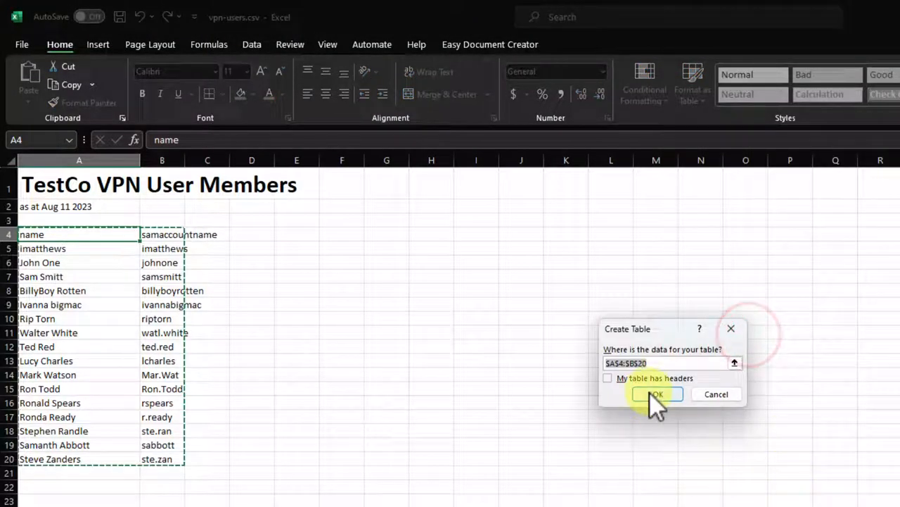
left_click(656, 394)
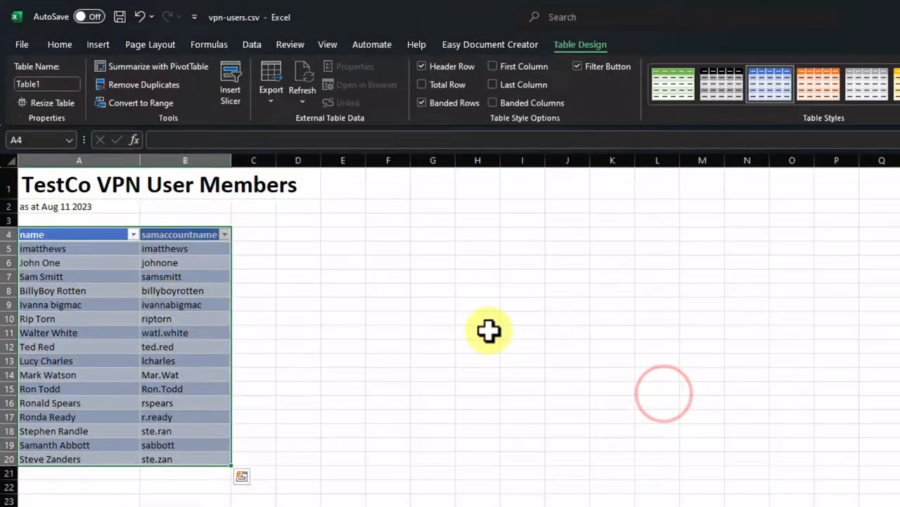
left_click(132, 233)
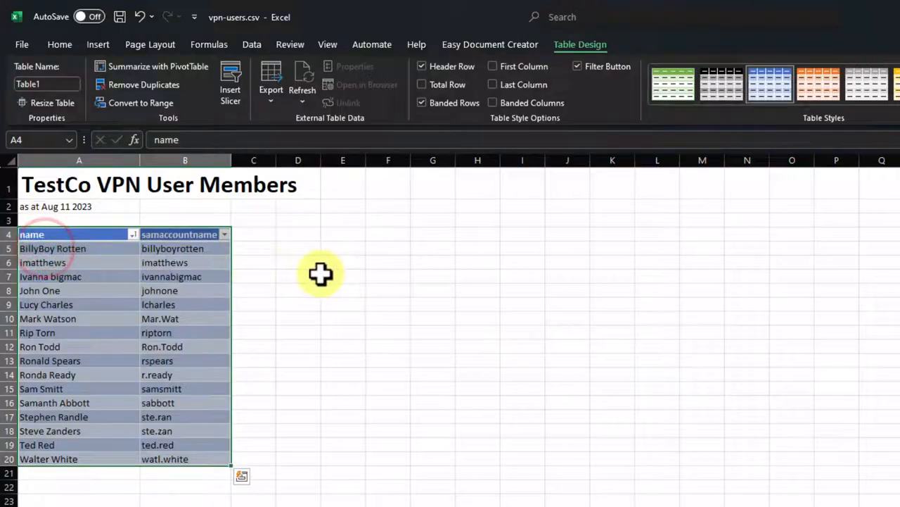
double_click(31, 233)
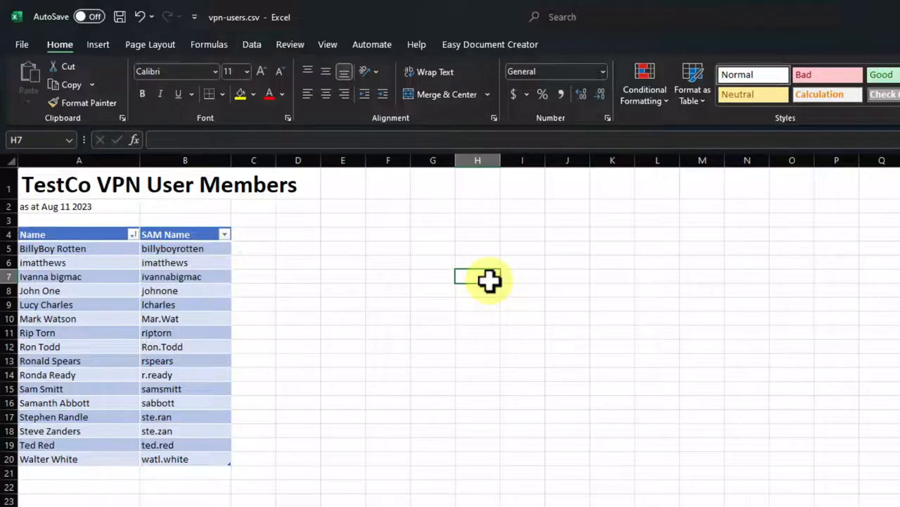
mouse_move(672, 232)
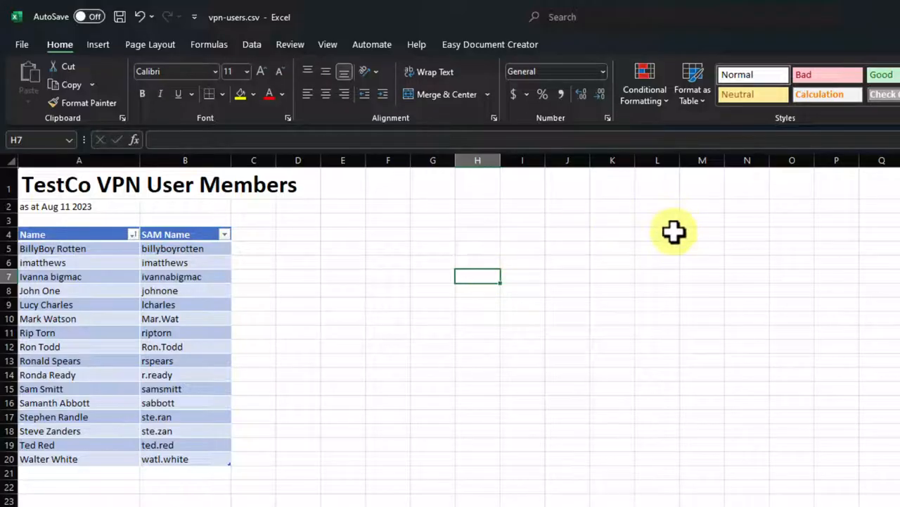